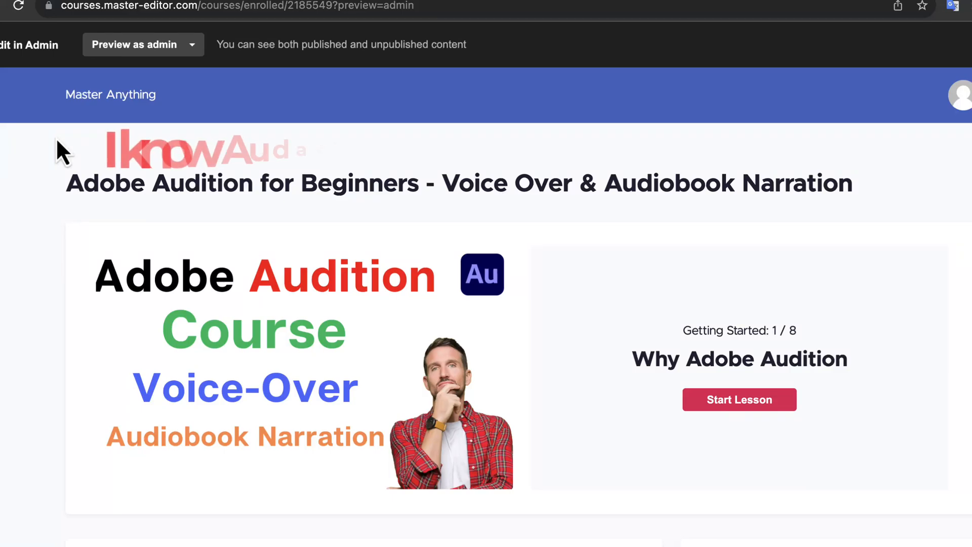
- Leave the Audacity homepage for the Adobe Audition product page and scroll through it
scroll(down, 3)
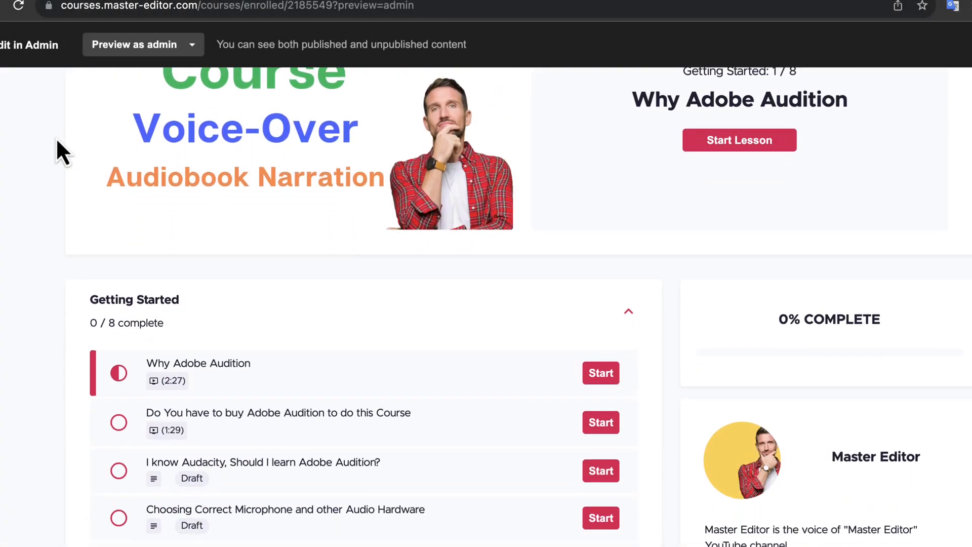
scroll(down, 3)
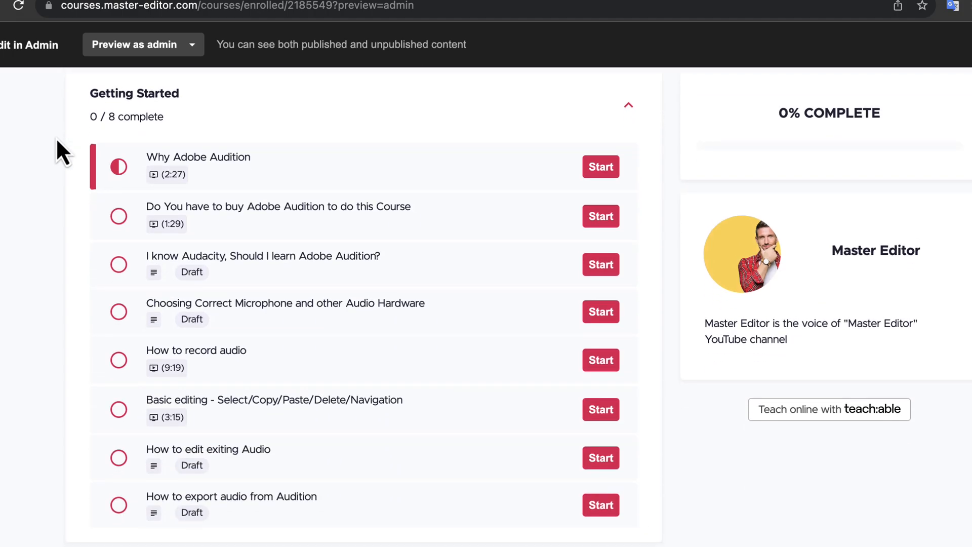
mouse_move(56, 138)
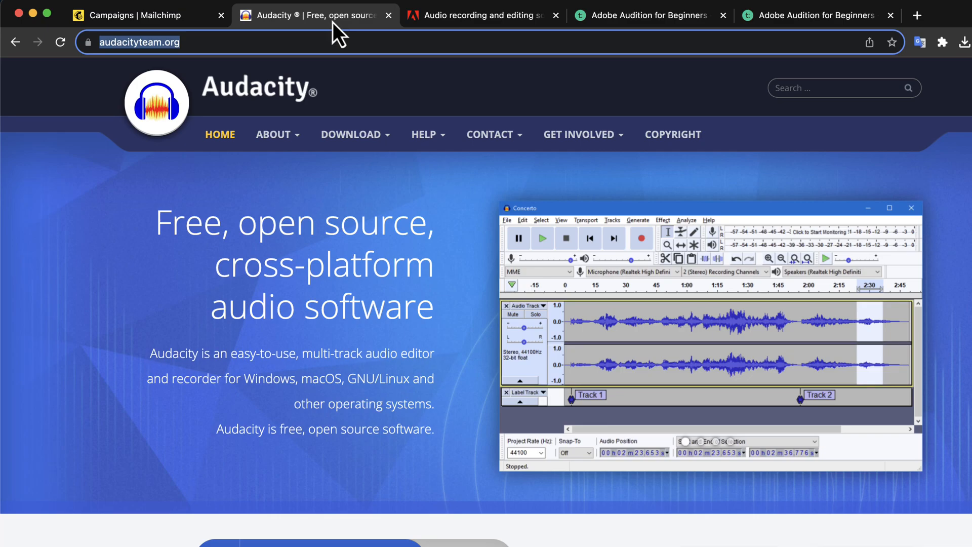
click(477, 15)
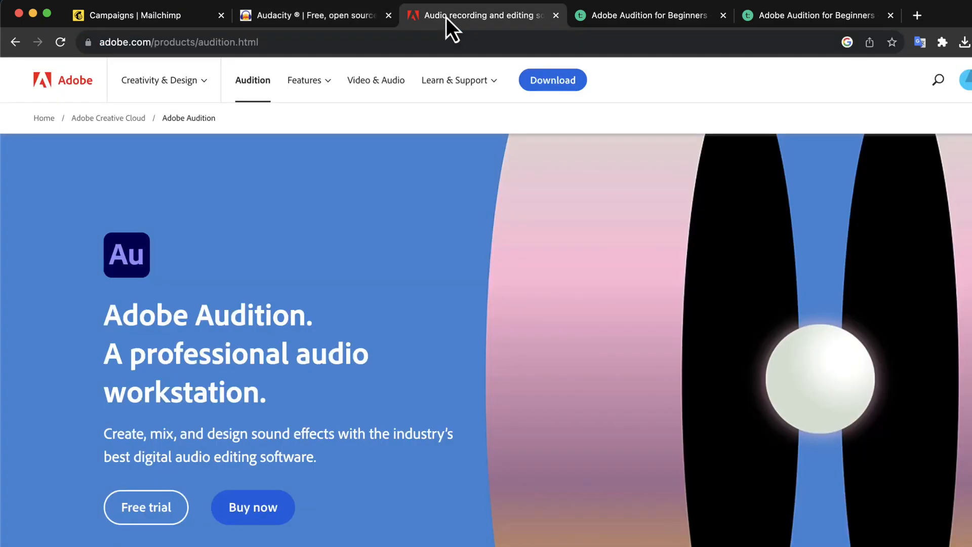
mouse_move(46, 387)
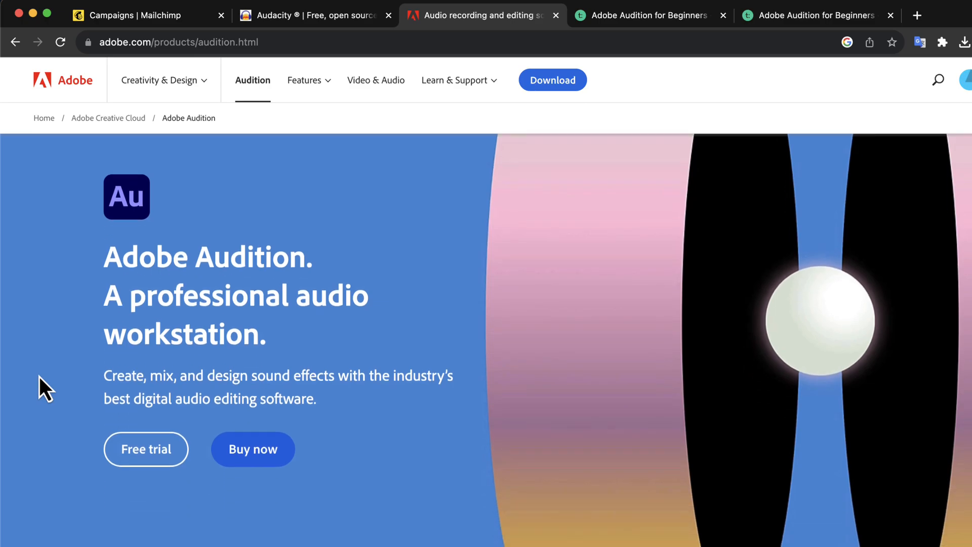
scroll(down, 3)
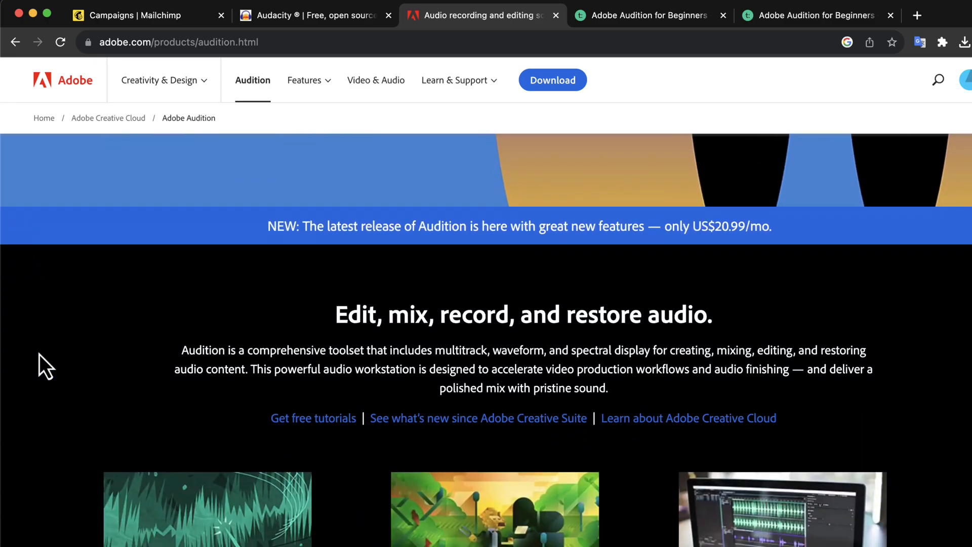
scroll(down, 3)
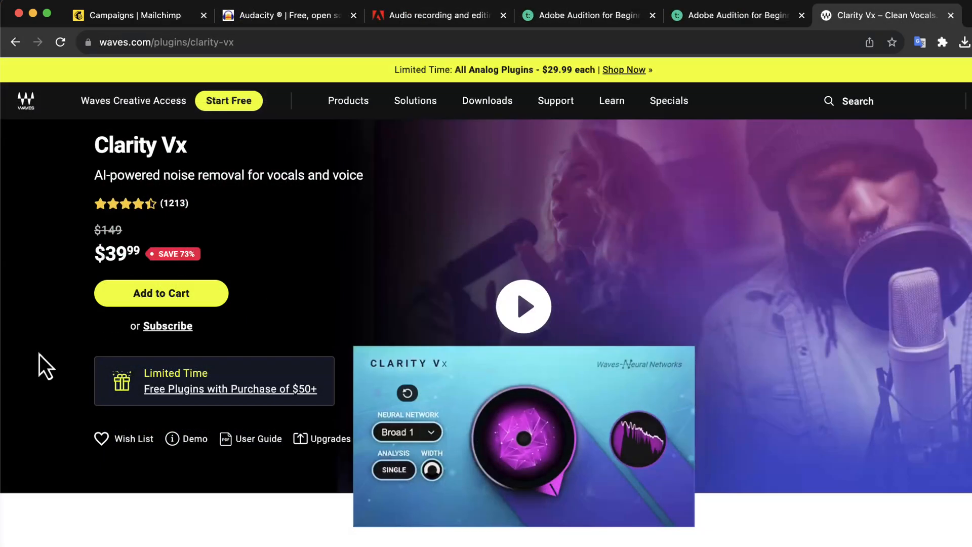
mouse_move(157, 177)
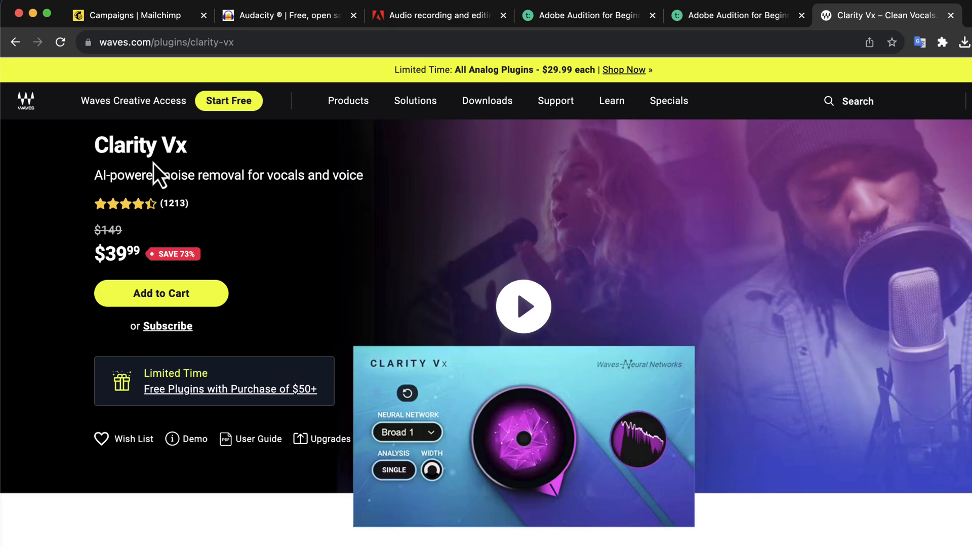
mouse_move(176, 160)
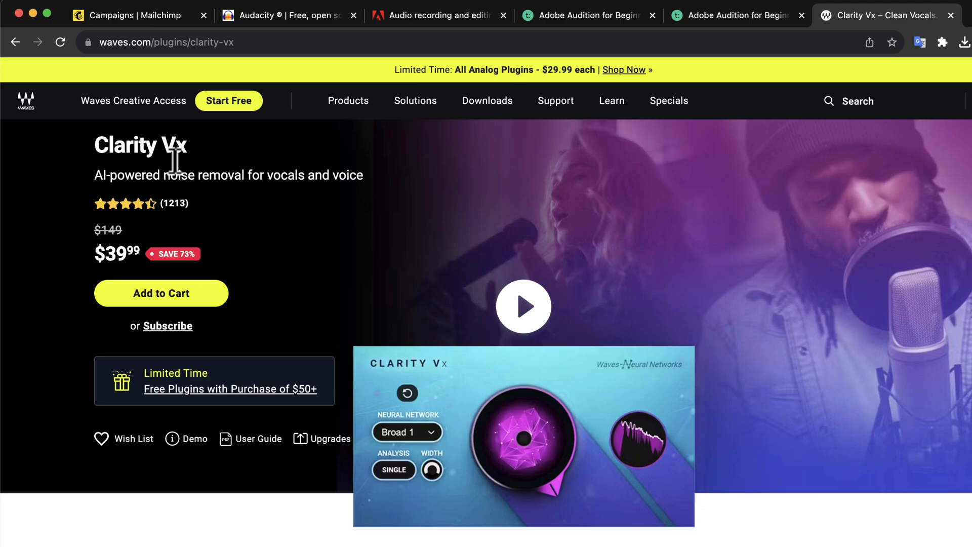
- Open the Clarity Vx Tech Specs on the Waves site and scroll through them
scroll(down, 3)
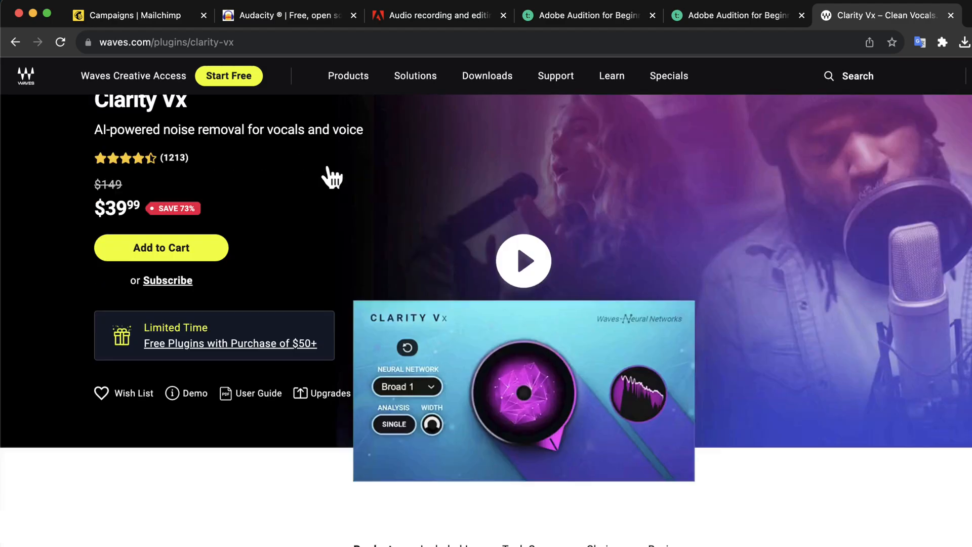
scroll(down, 3)
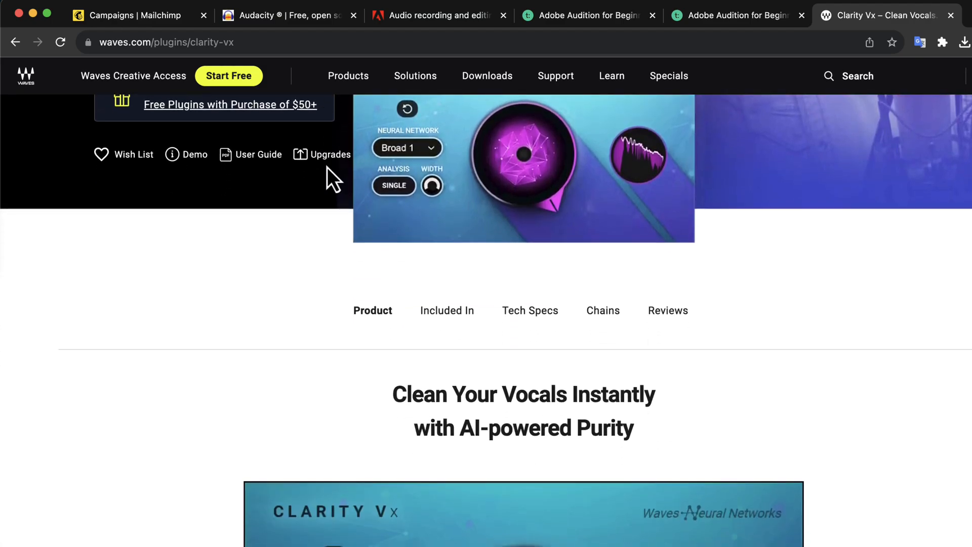
click(530, 310)
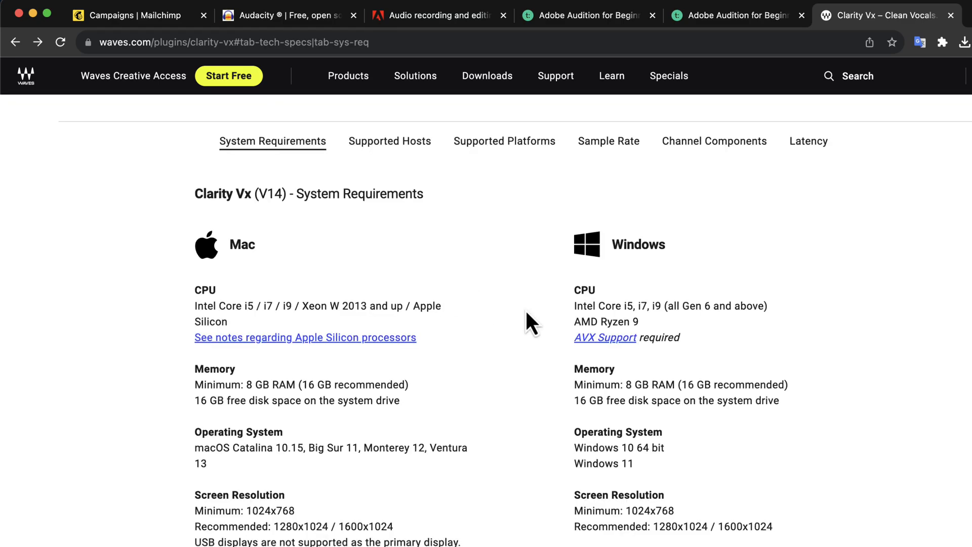
scroll(down, 3)
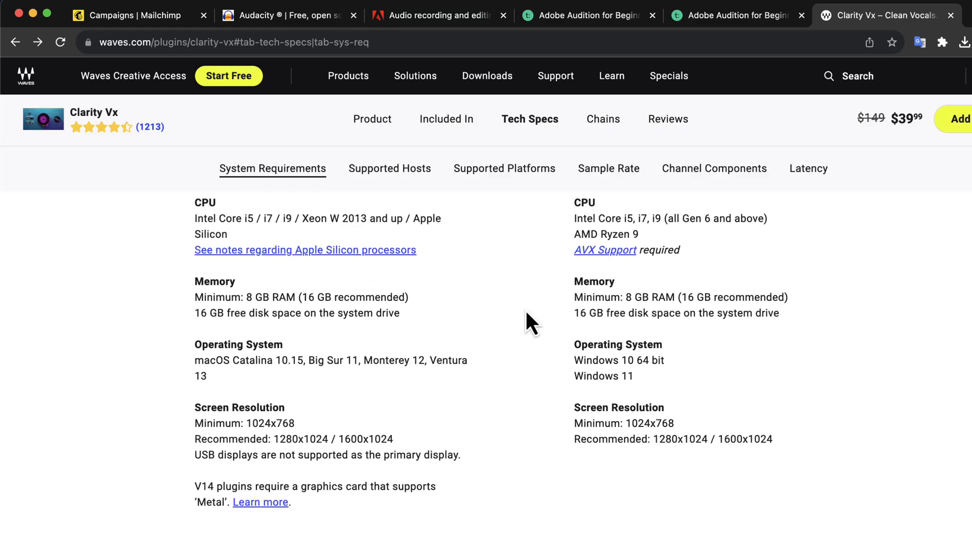
scroll(down, 3)
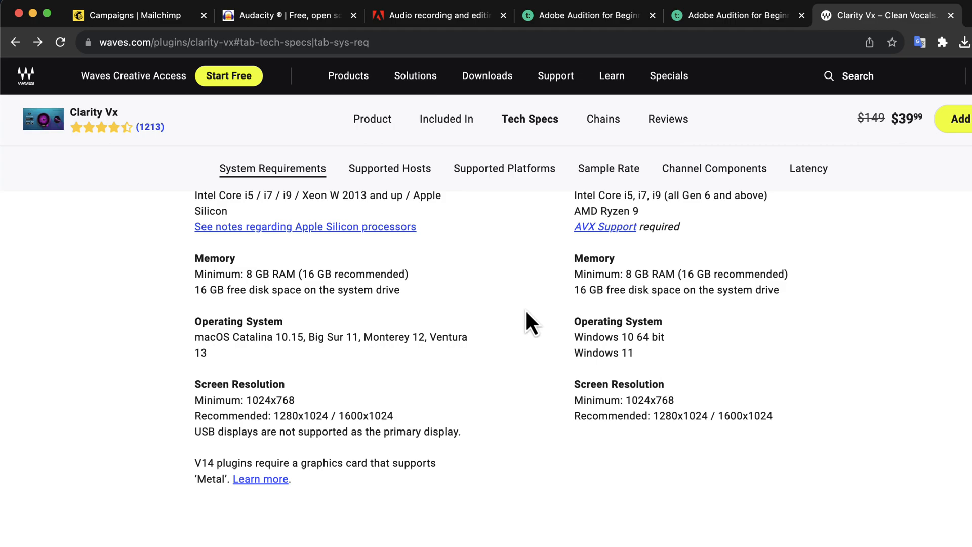
- Expand Supported Hosts, highlight Audition 23, and return to the Audacity project
click(390, 168)
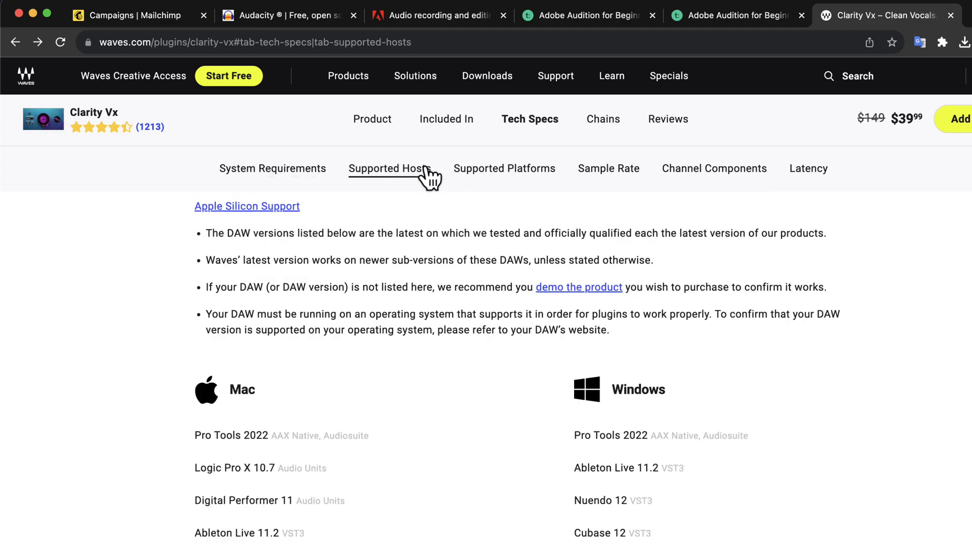
scroll(down, 3)
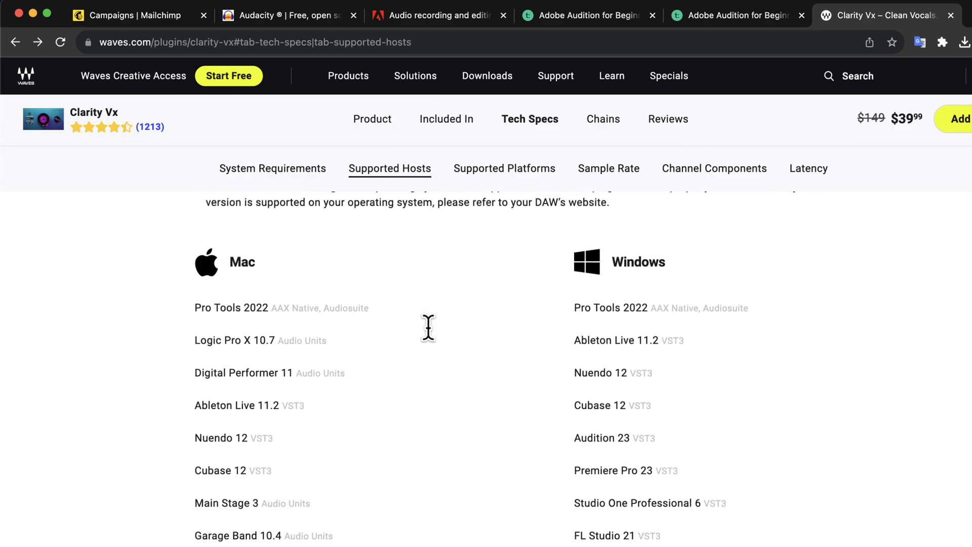
scroll(down, 3)
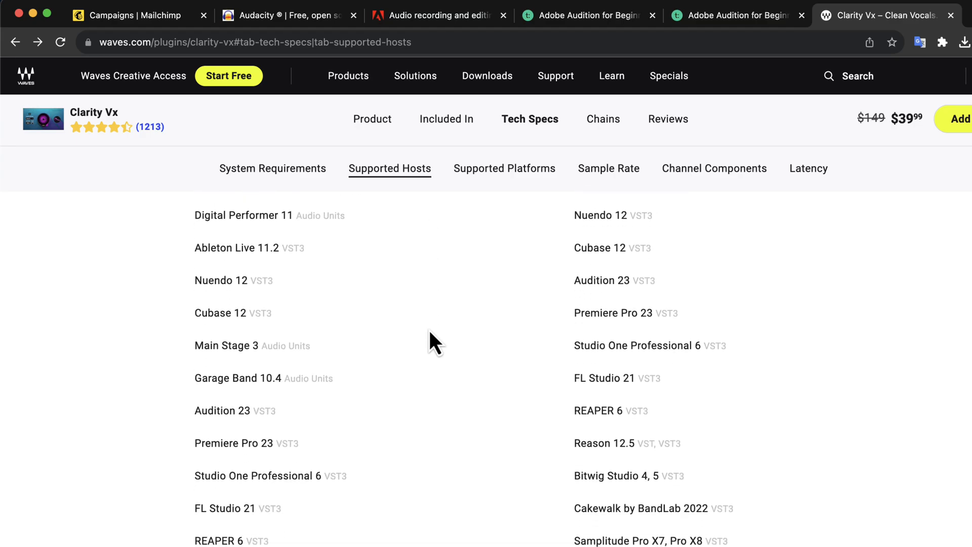
mouse_move(199, 410)
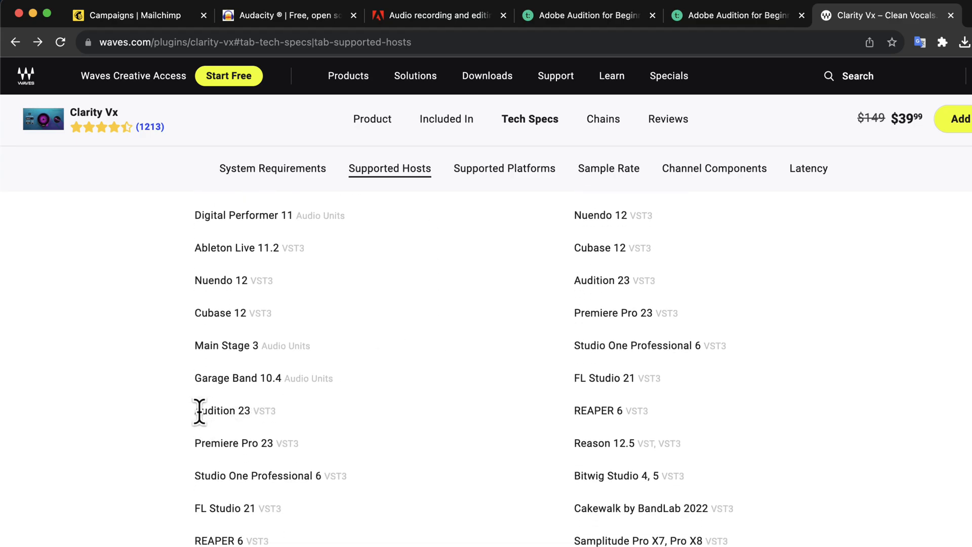
double_click(222, 410)
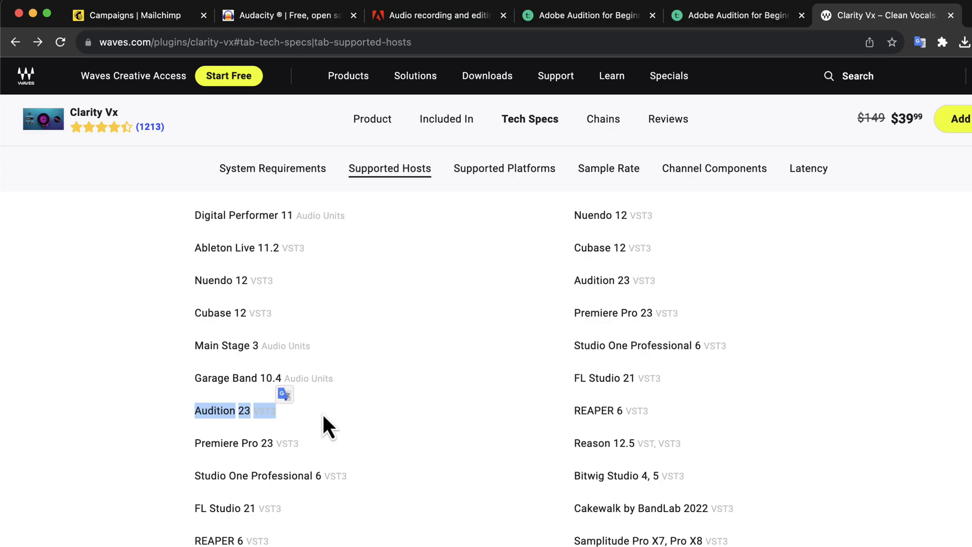
click(437, 15)
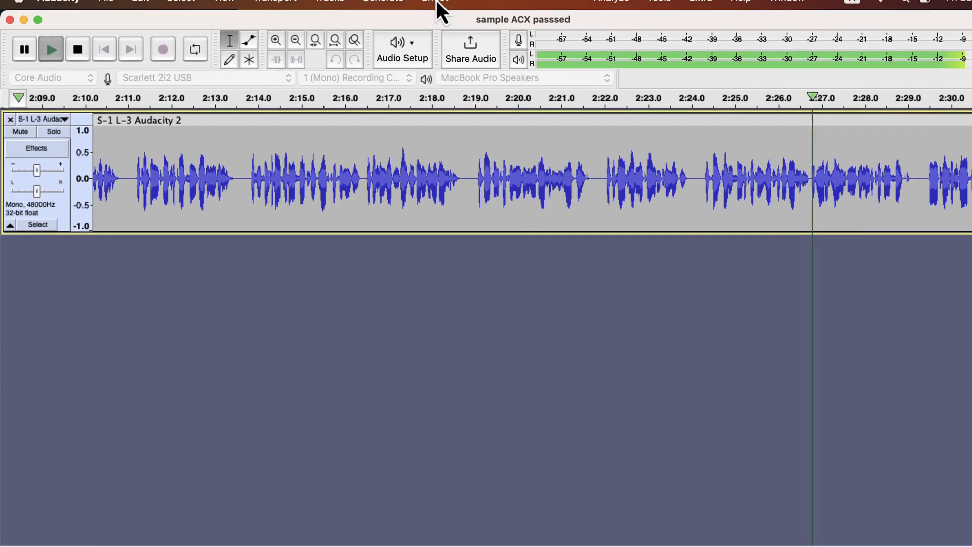
- Open Audacity's Effect menu to browse Noise Removal and Repair and plugin groups
click(435, 11)
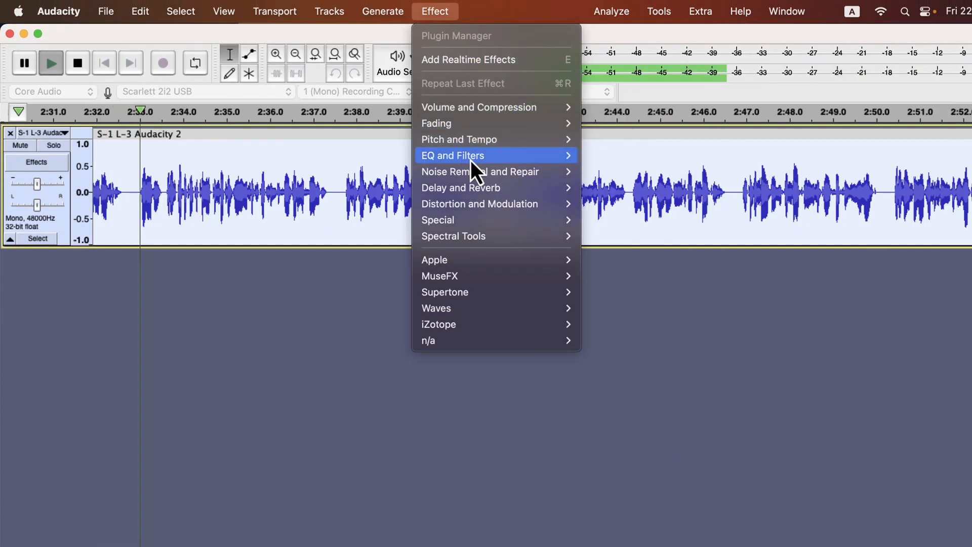
mouse_move(481, 172)
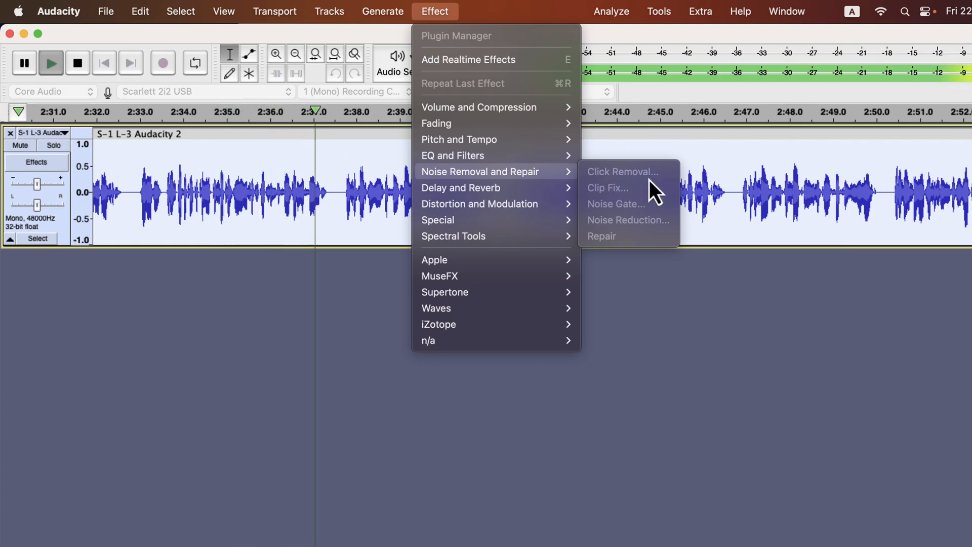
mouse_move(495, 339)
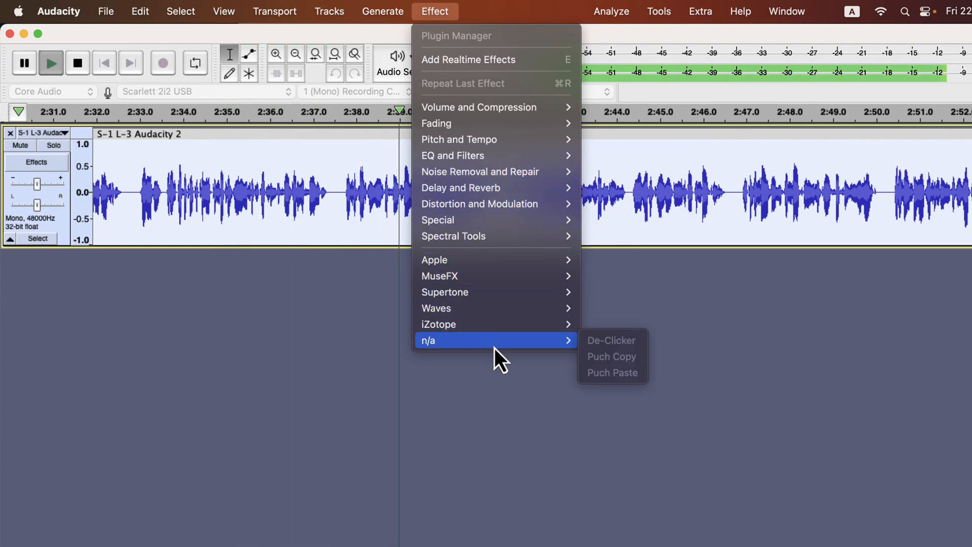
mouse_move(632, 360)
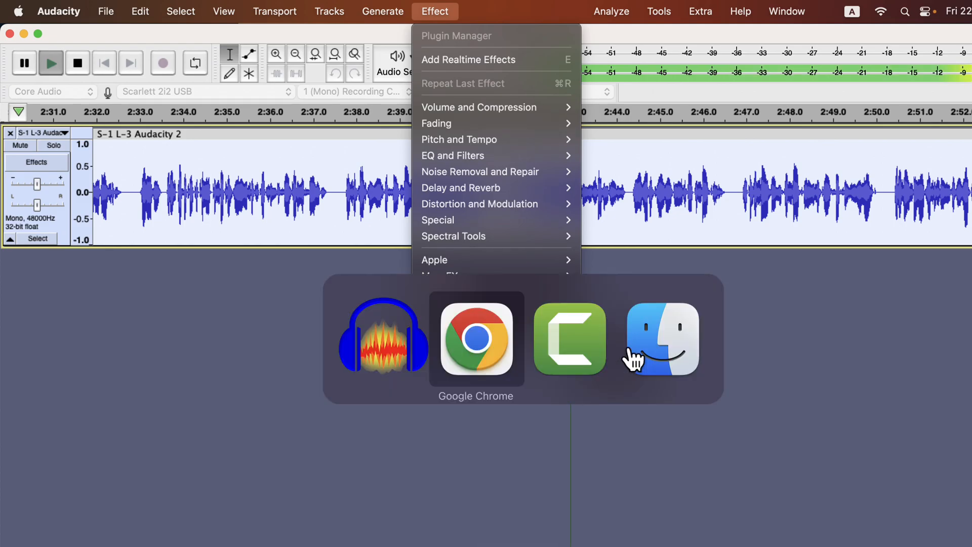
- Back on the Audition page, open the 7-day free trial plan picker with subscription prices
click(475, 339)
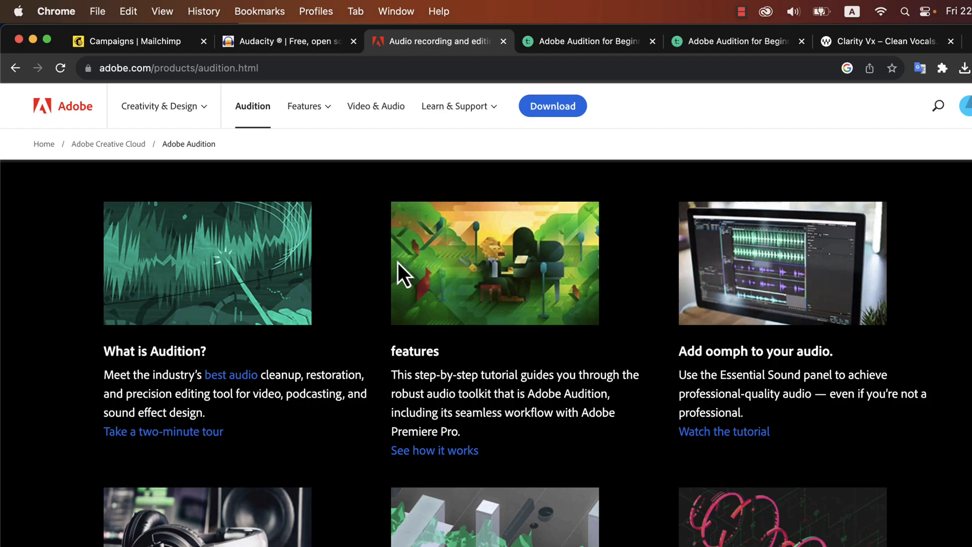
scroll(up, 3)
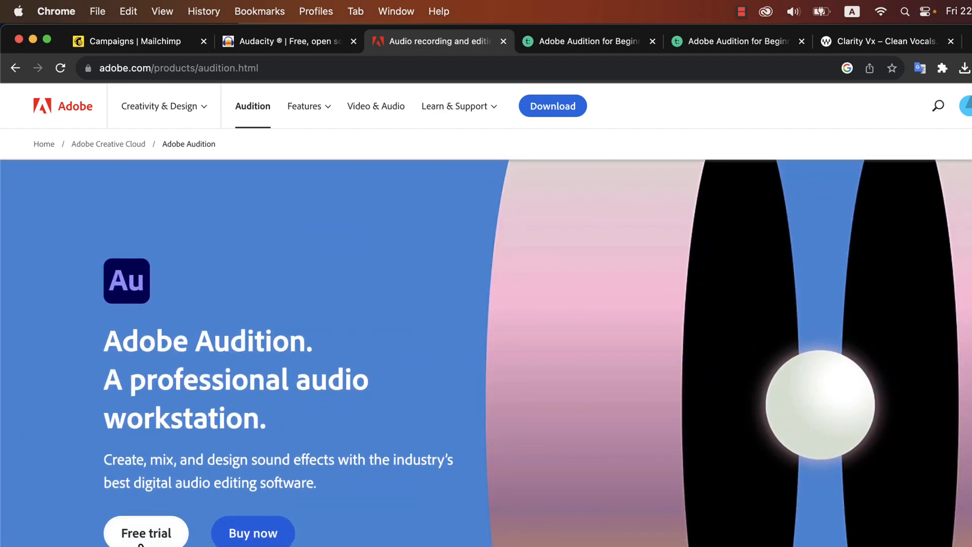
click(146, 532)
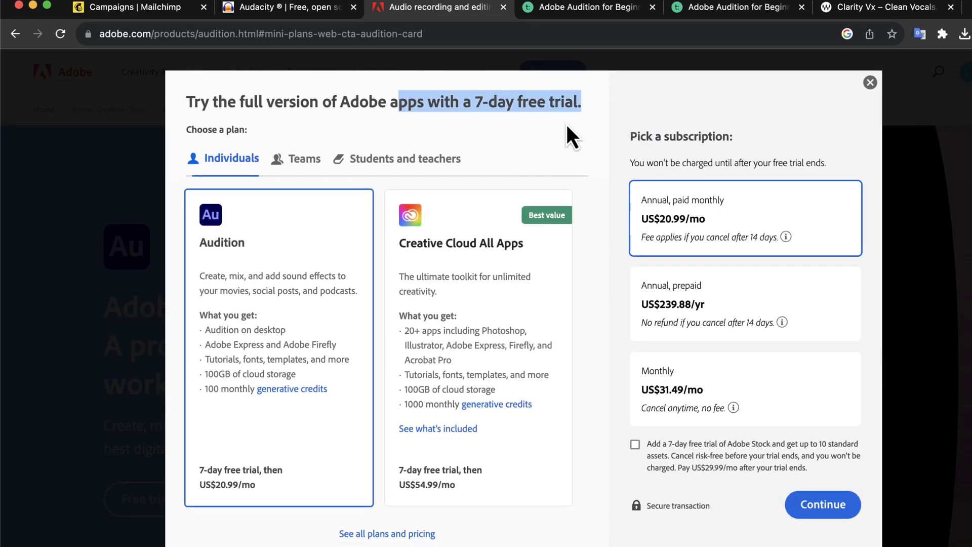
mouse_move(566, 130)
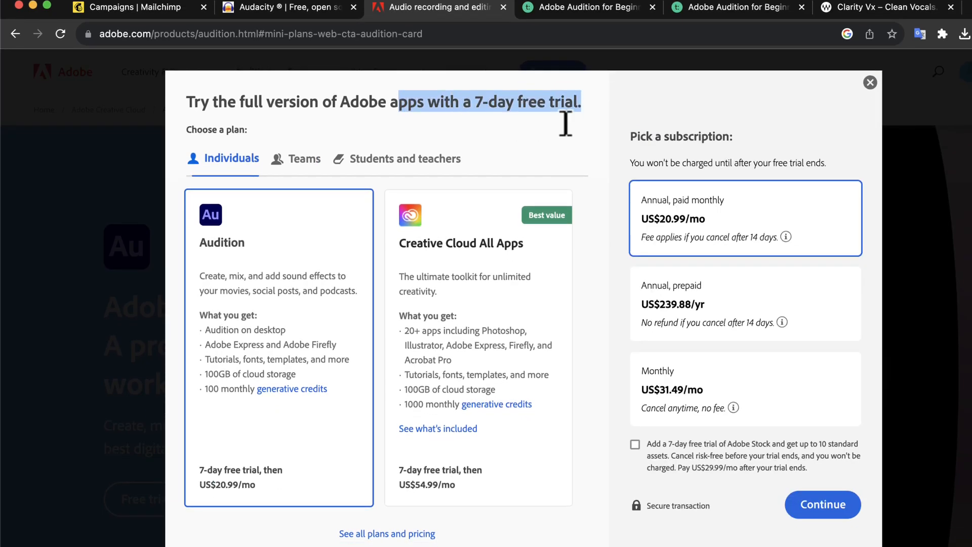
mouse_move(613, 73)
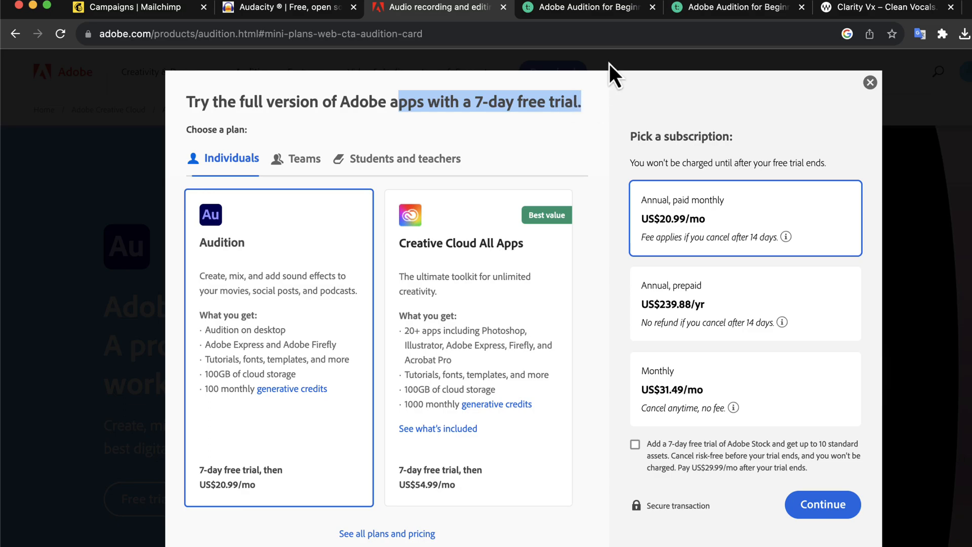
- Return to the Teachable course and scroll to the Process to get High Quality Audio lessons
click(737, 7)
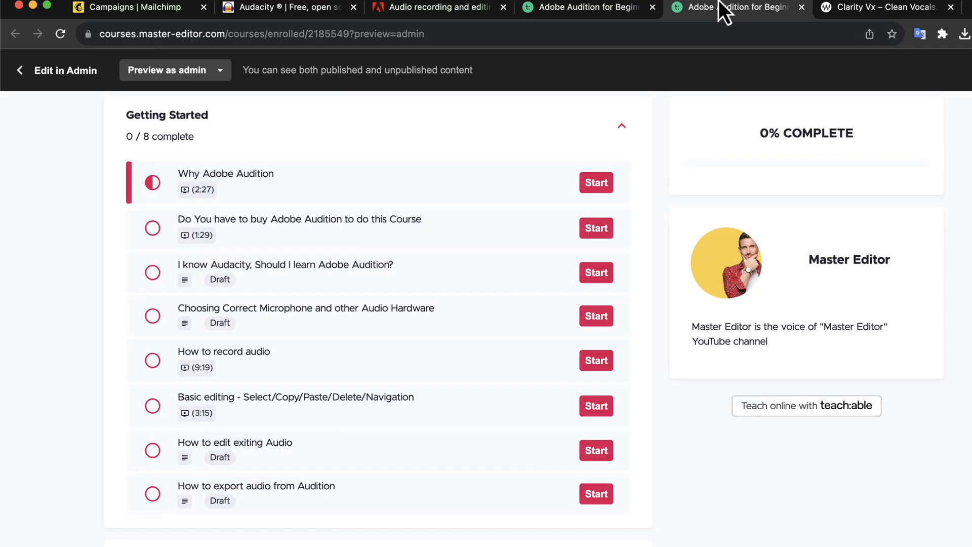
scroll(down, 3)
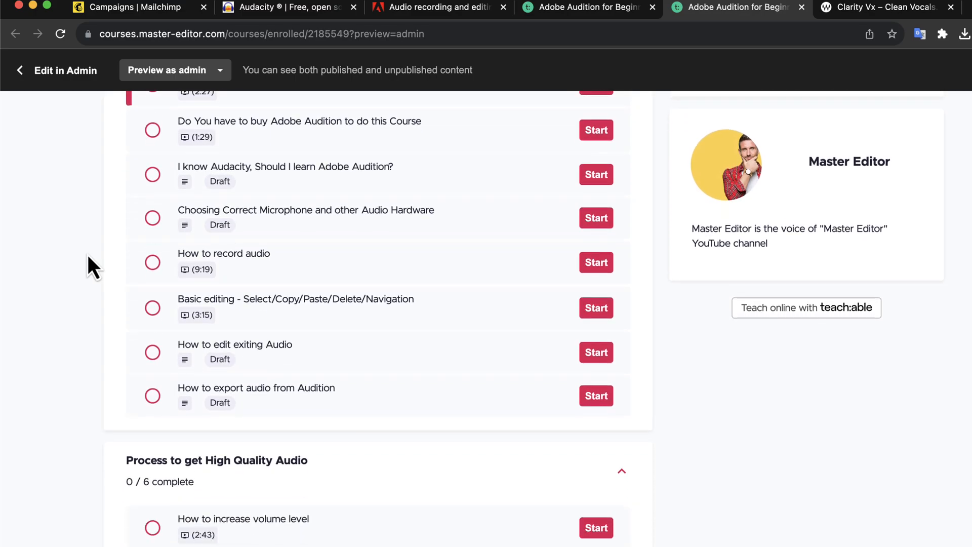
scroll(down, 3)
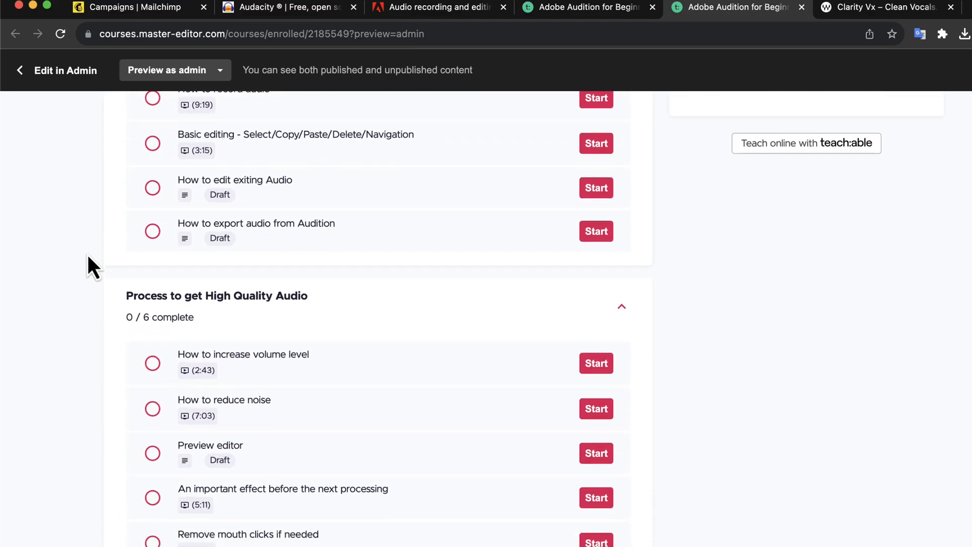
mouse_move(287, 323)
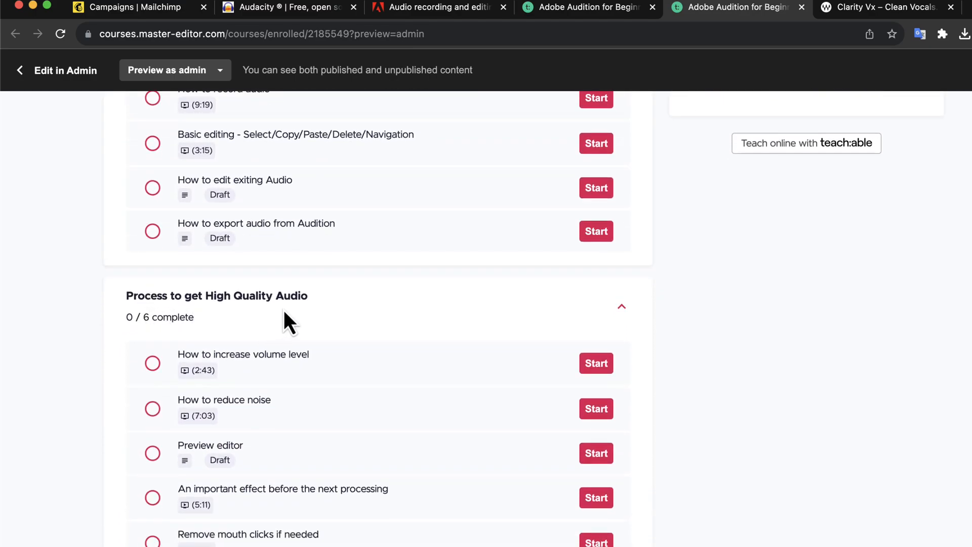